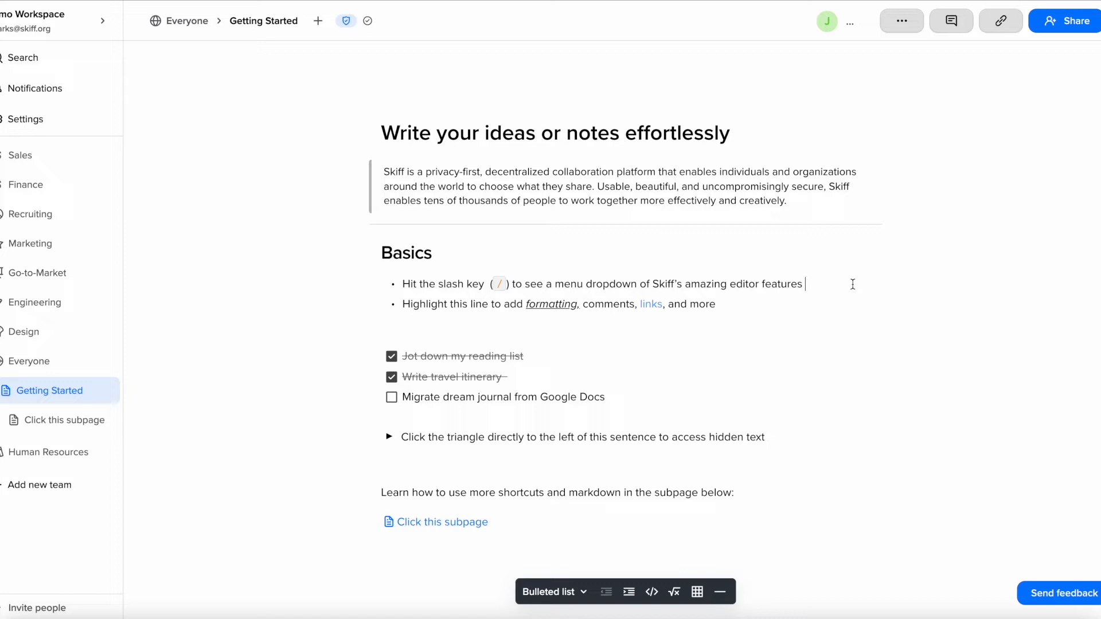
Step: Type / after the first Basics bullet to bring up the block insert menu
type("/")
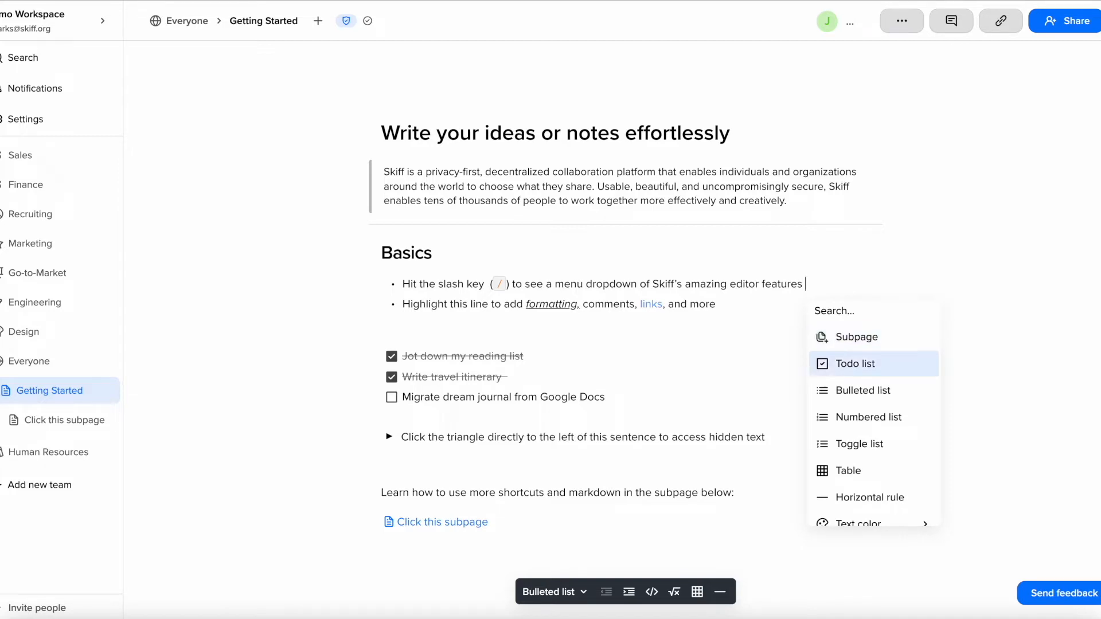
mouse_move(847, 470)
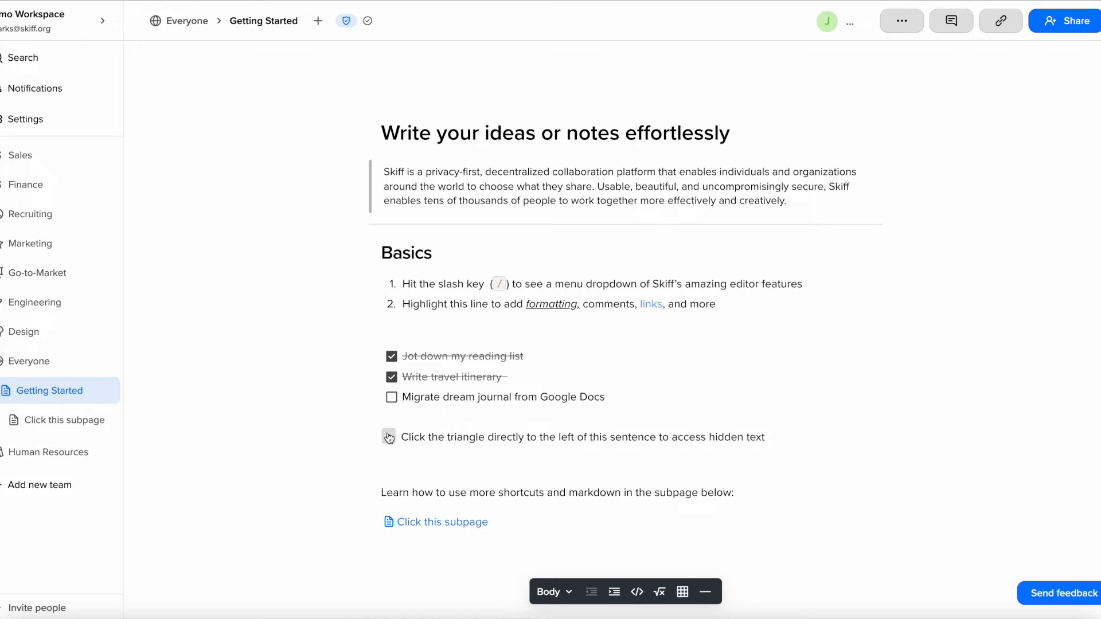
Step: Expand the toggle to reveal its hidden line about organizing your thoughts
left_click(388, 437)
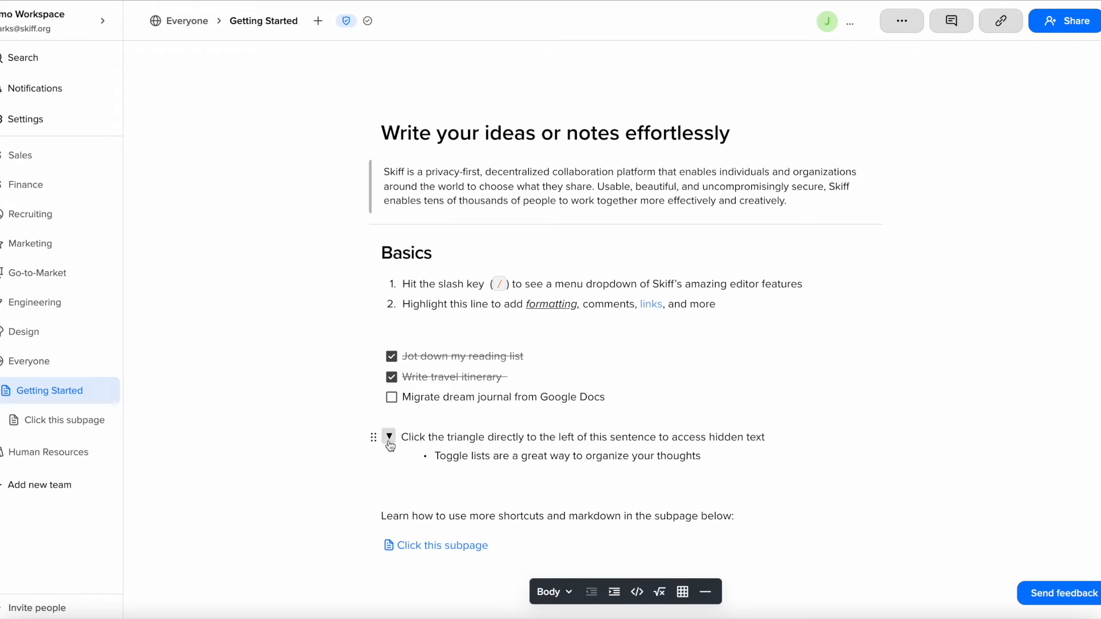
left_click(388, 436)
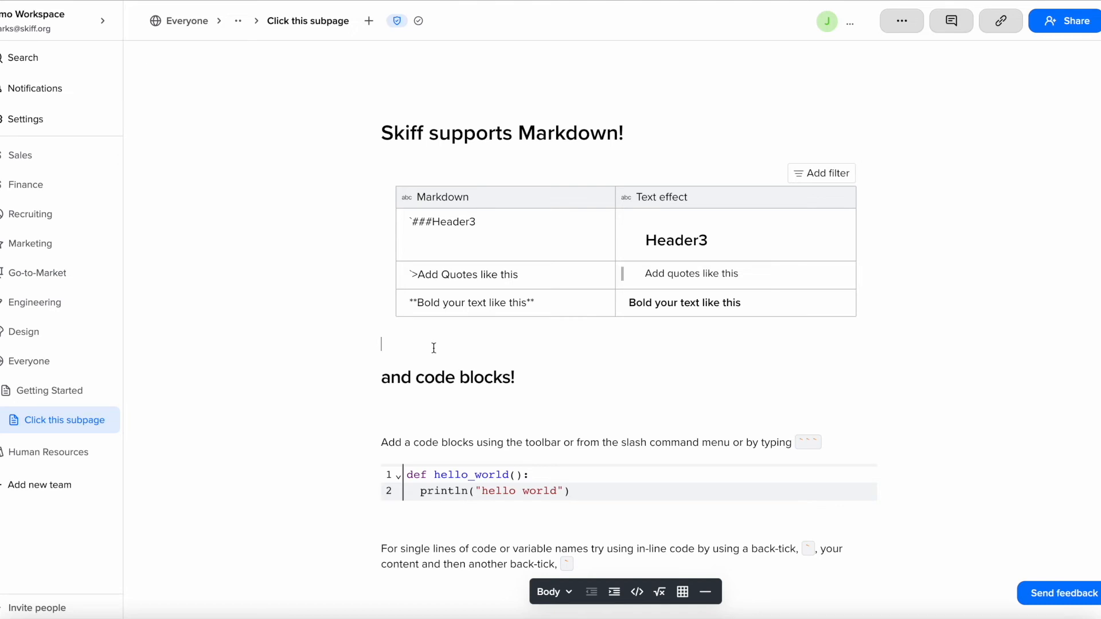
Step: Below the table, add a 'heading' heading, a 'quotes' quote and a 'lists' bullet
type("heaed")
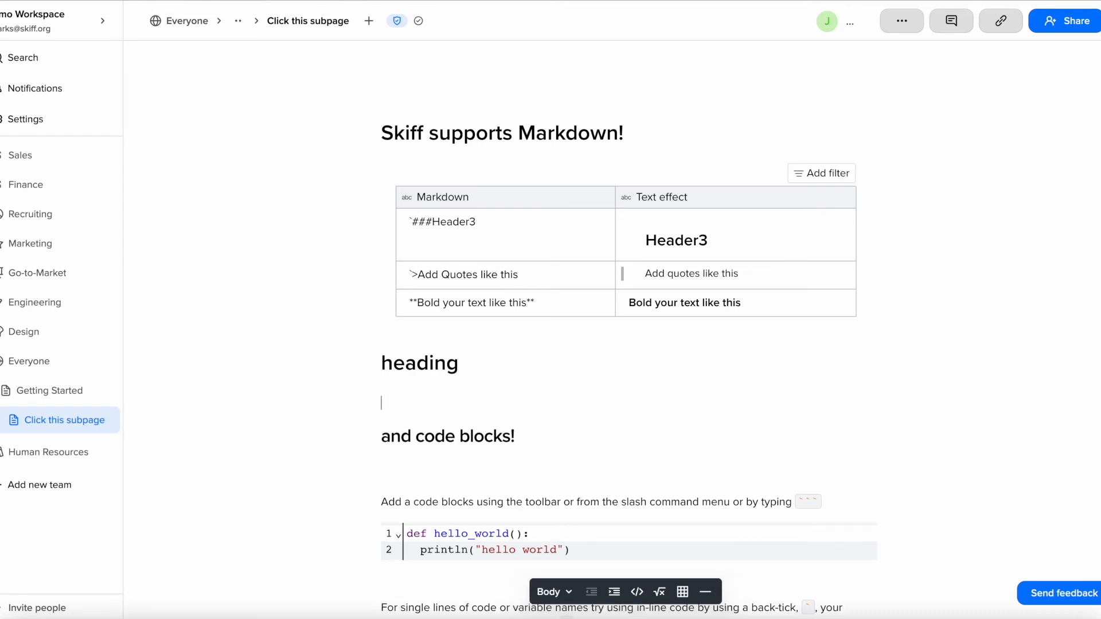
type("quotes")
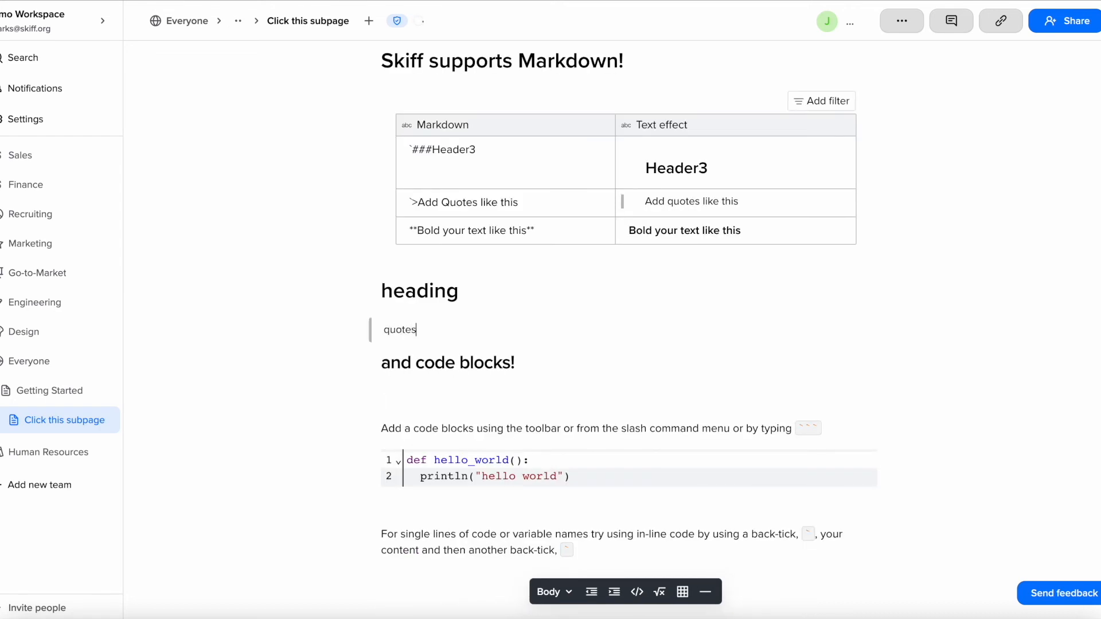
type("lists")
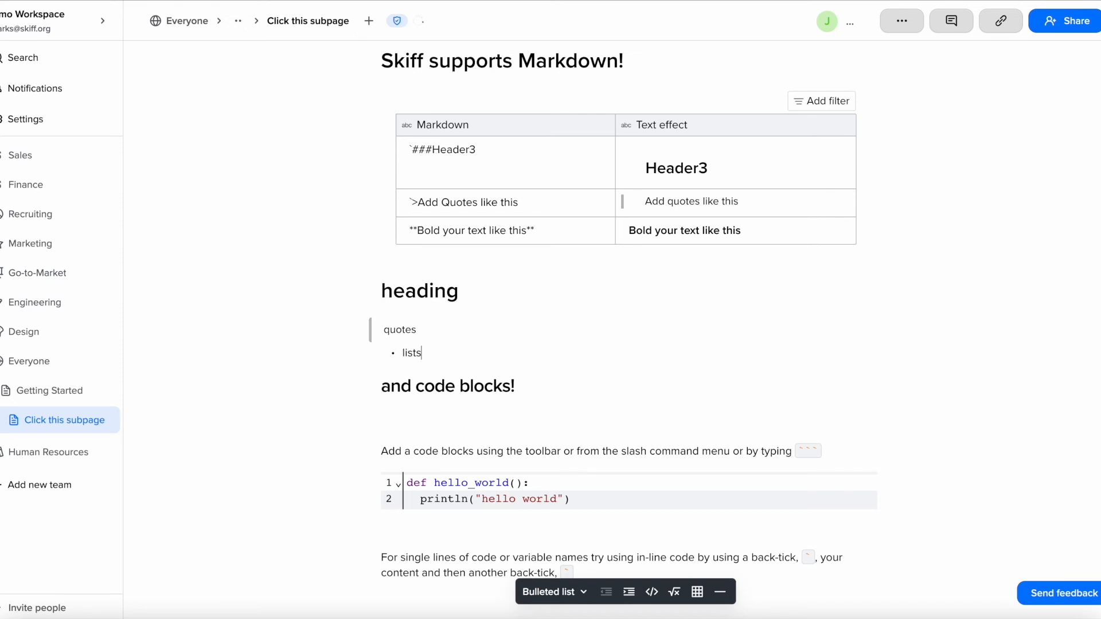
scroll("down", 3)
type("`")
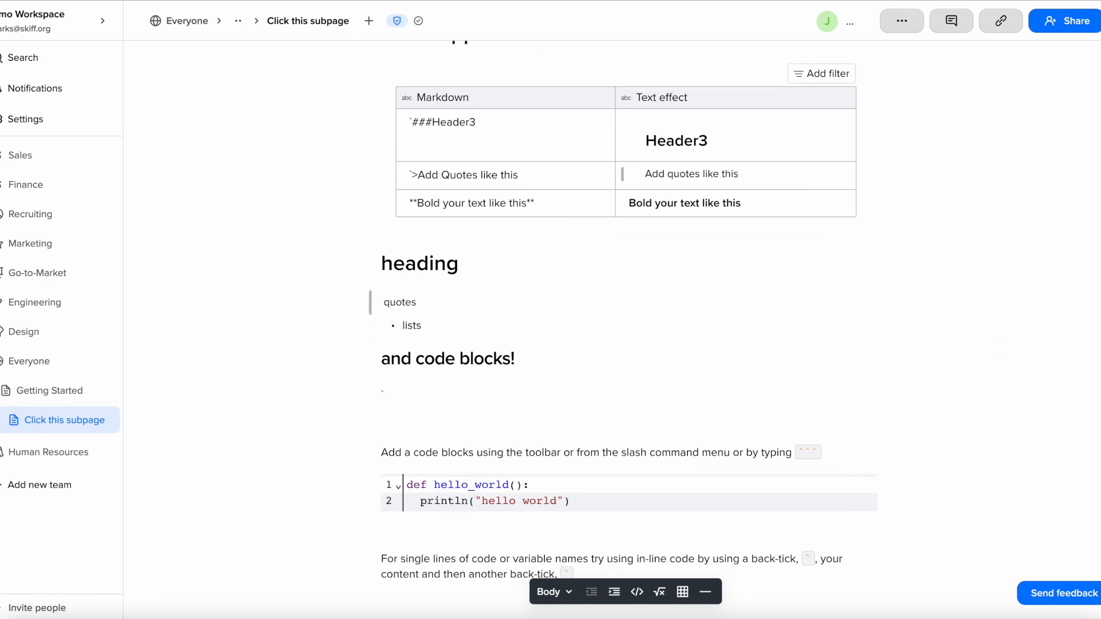
Step: Type a back-tick-wrapped code_snippet under 'and code blocks!' as inline code
type("code snipp")
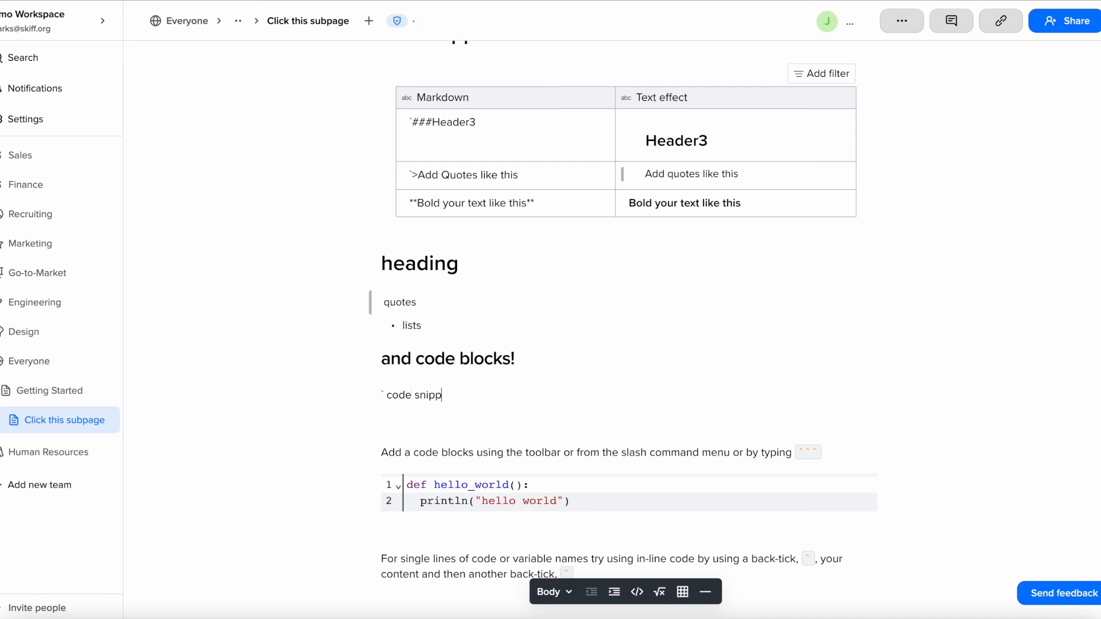
type("et`")
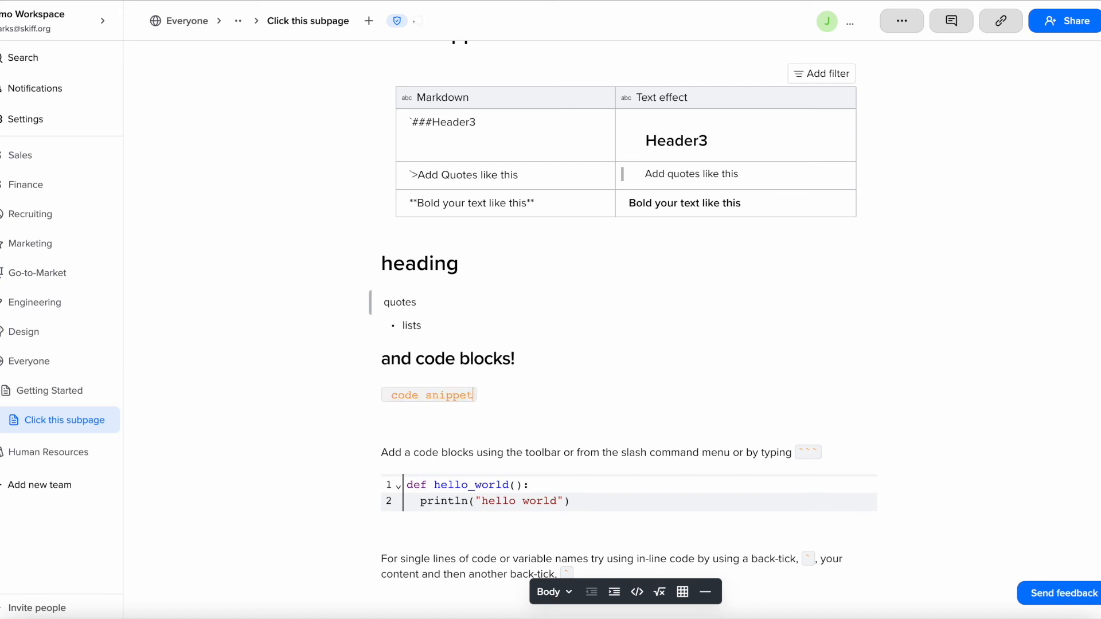